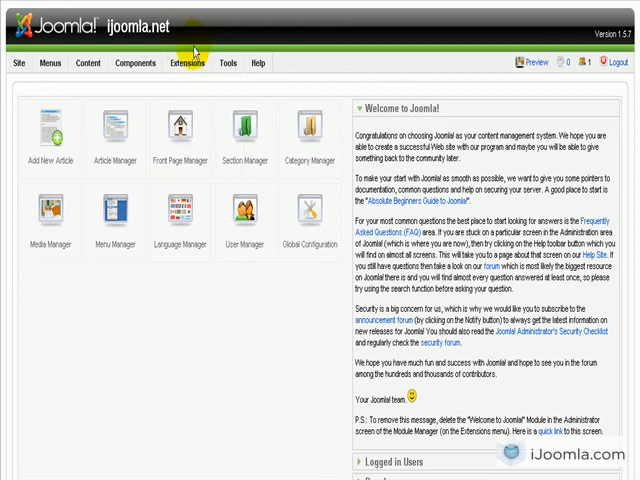
# Go from the control panel to the Extensions Install/Uninstall page.
pyautogui.click(200, 64)
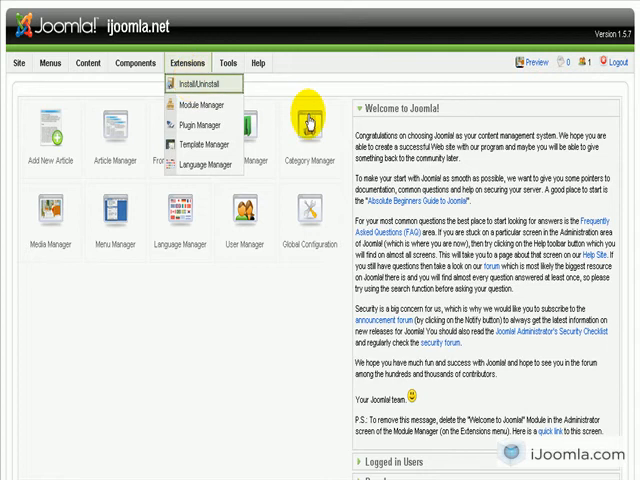
pyautogui.click(196, 54)
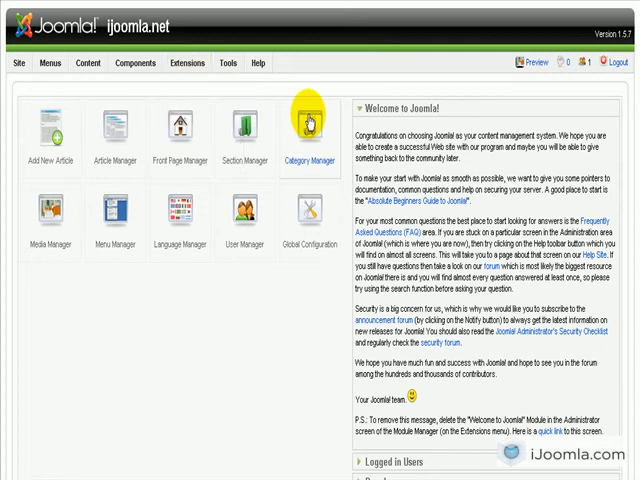
pyautogui.click(312, 126)
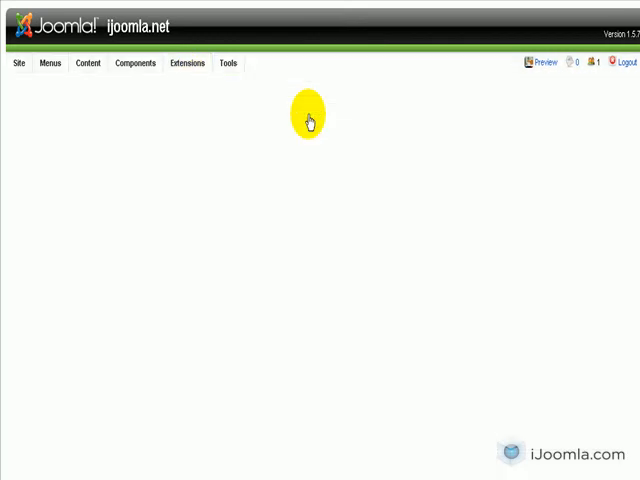
# Browse to the News Portal component zip and upload it for installation.
pyautogui.click(188, 64)
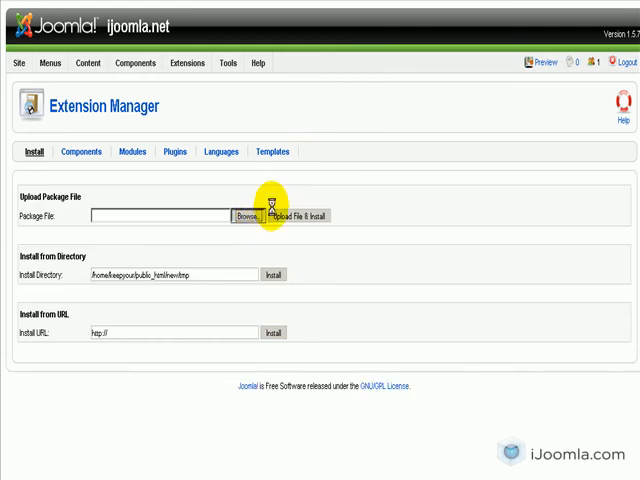
pyautogui.click(244, 216)
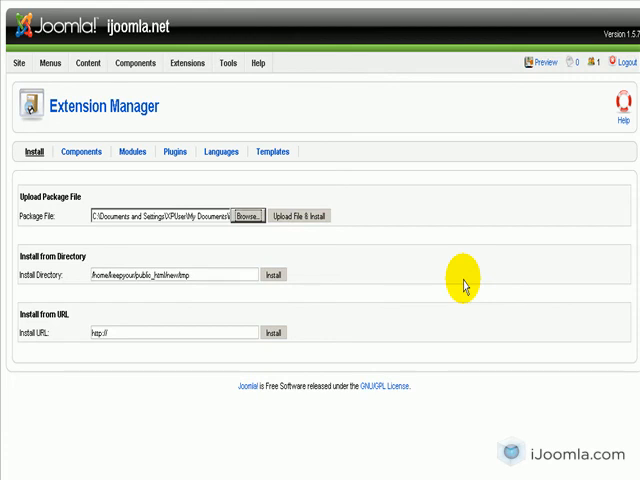
pyautogui.moveTo(452, 268)
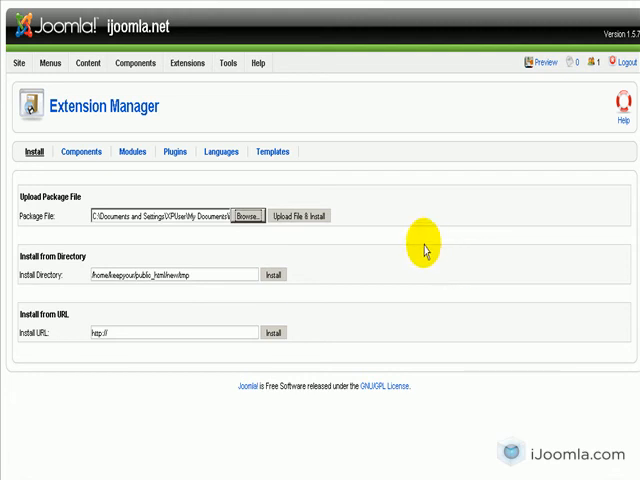
pyautogui.moveTo(140, 216)
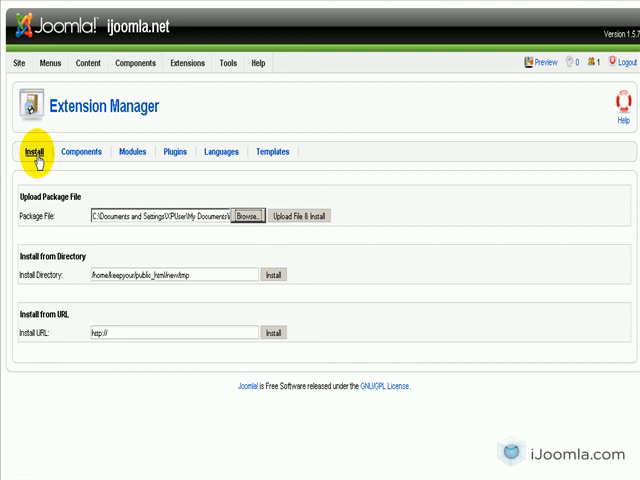
pyautogui.moveTo(192, 218)
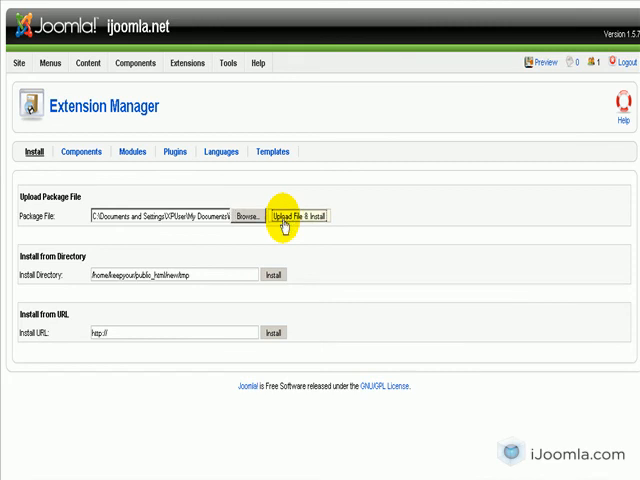
pyautogui.moveTo(374, 216)
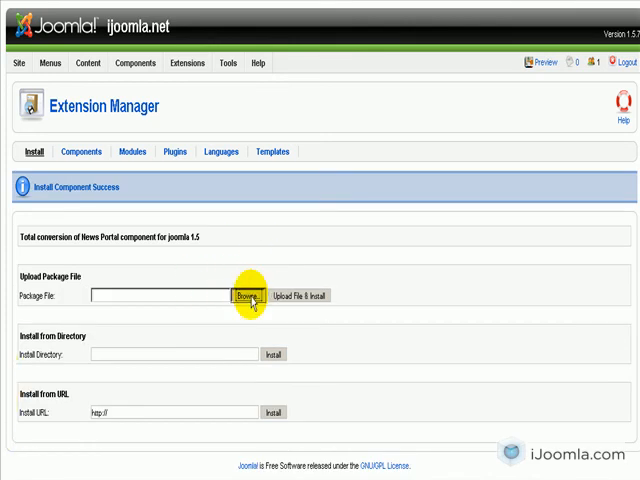
# Browse to the News Portal module zip in the News Portal folder and upload it for installation.
pyautogui.click(248, 296)
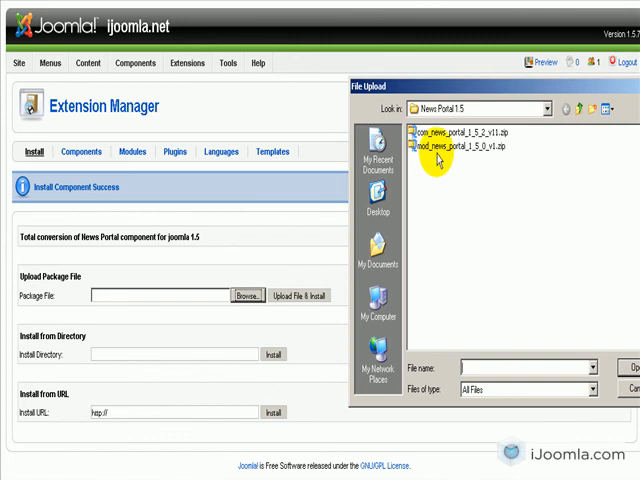
pyautogui.click(460, 156)
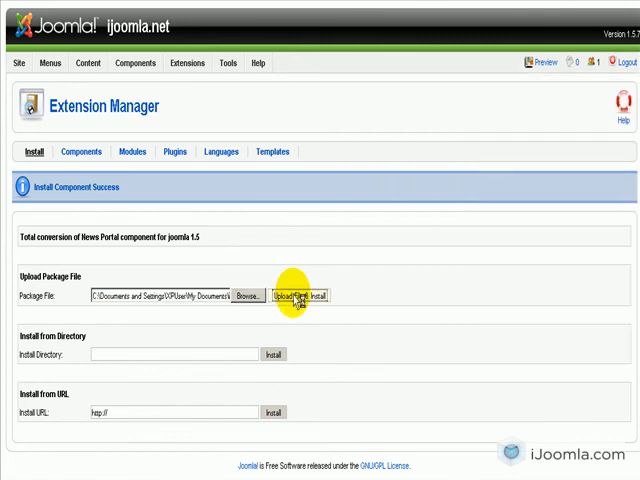
pyautogui.moveTo(336, 264)
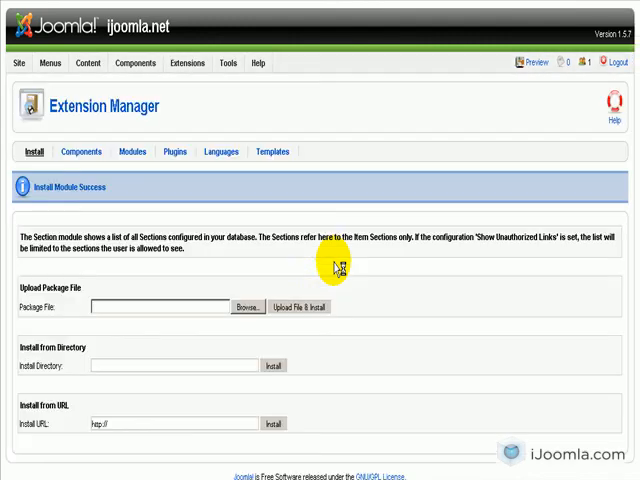
pyautogui.moveTo(320, 244)
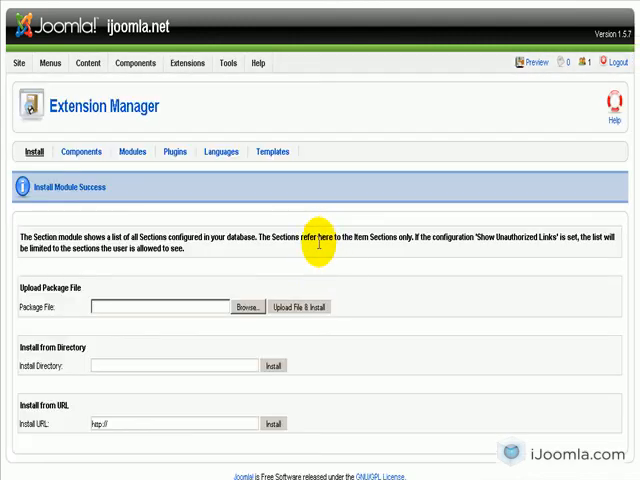